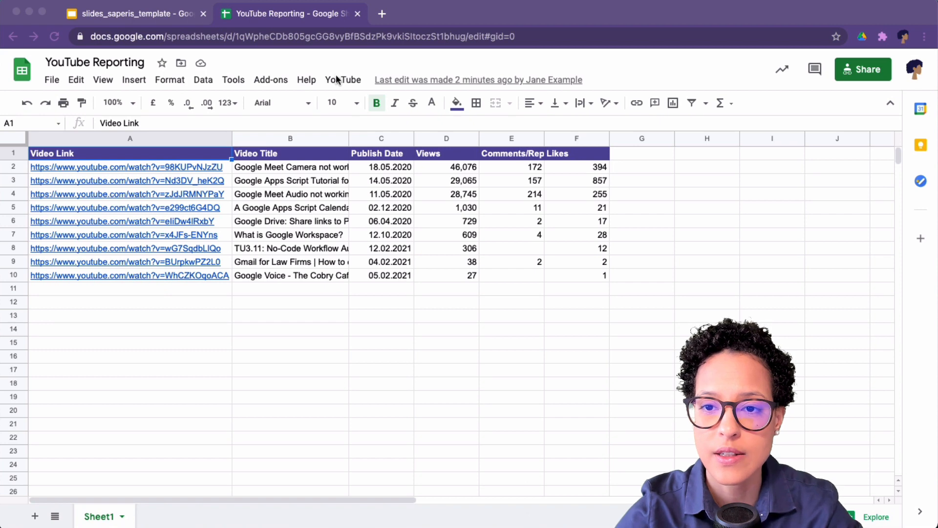
Switch to the YouTube Reporting spreadsheet to view its video links, titles, dates, views, comments and likes
click(343, 80)
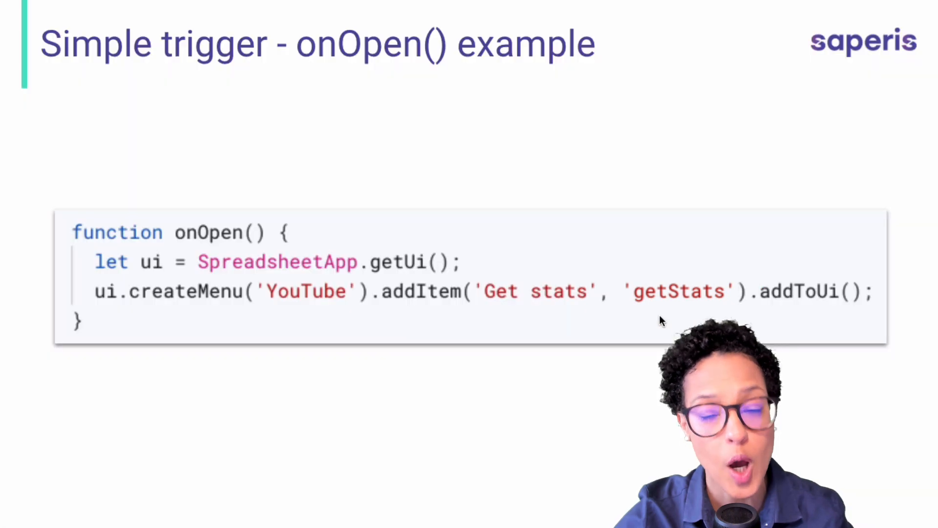
mouse_move(485, 320)
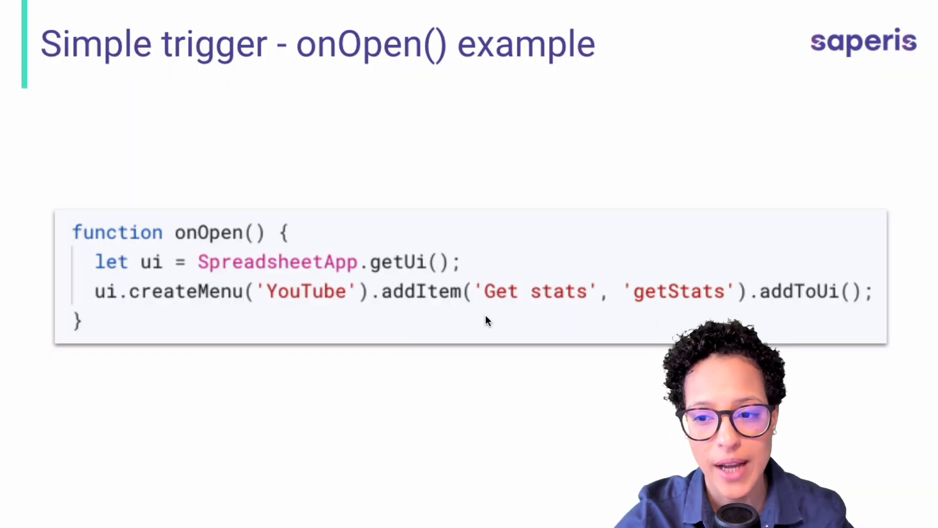
mouse_move(573, 320)
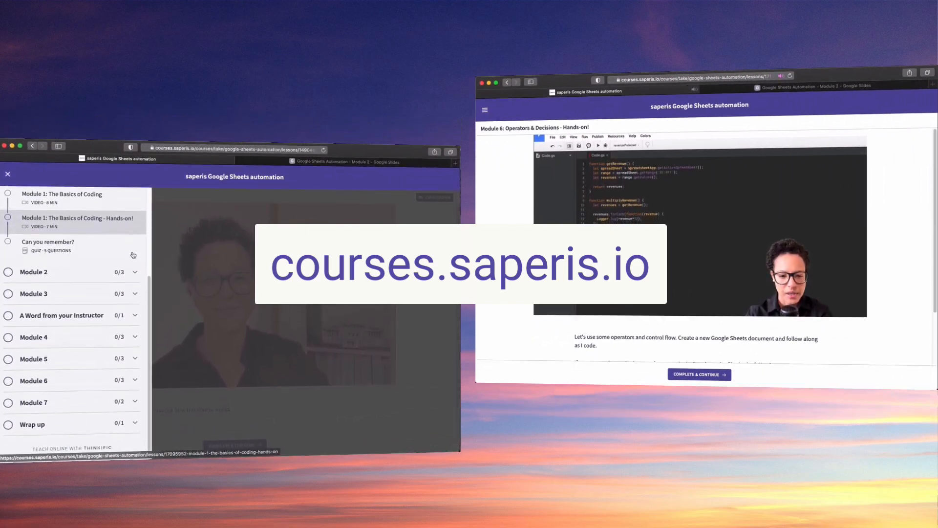
click(33, 272)
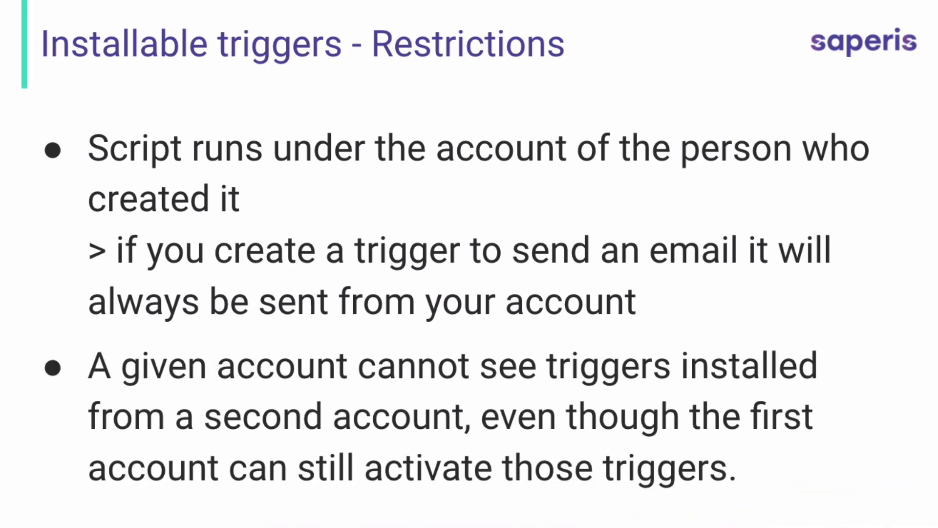
Advance the presentation to the 'Installable triggers - Restrictions' slide
click(443, 14)
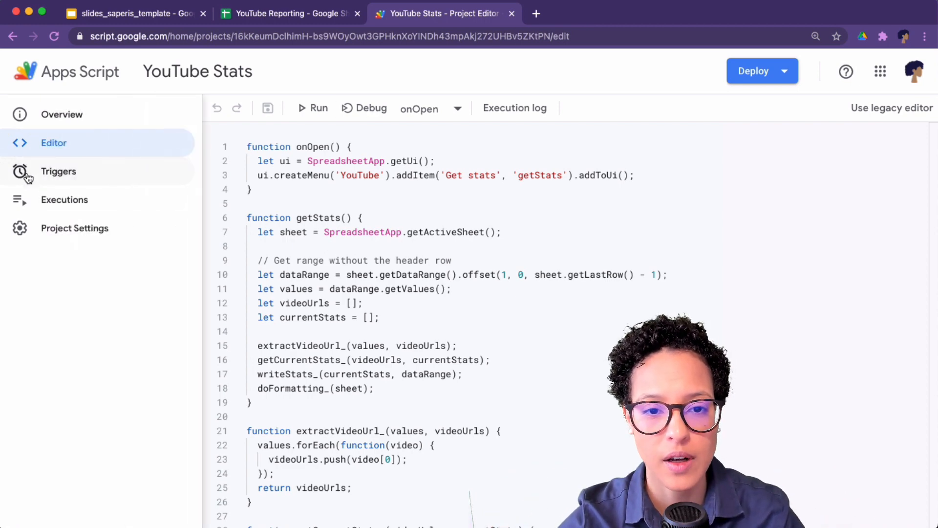
Open the YouTube Stats project's Triggers page, currently showing zero triggers
click(58, 172)
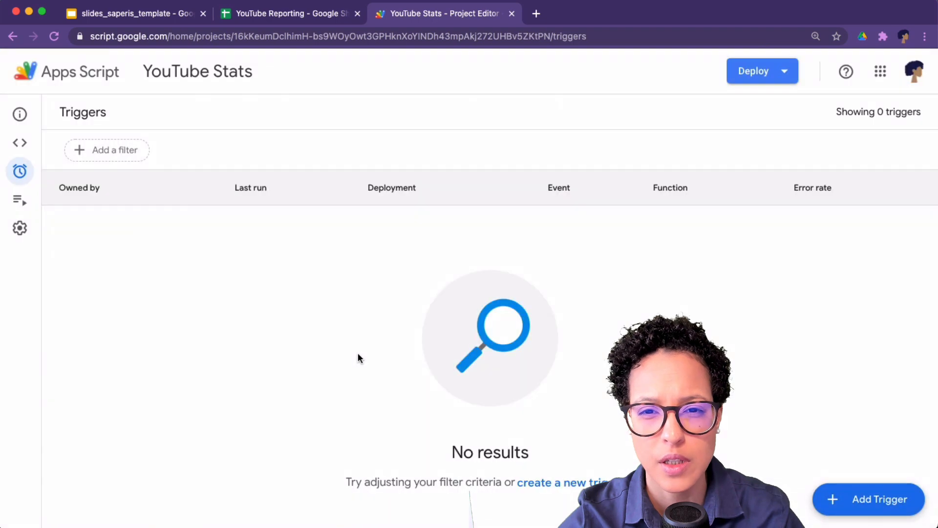
mouse_move(844, 503)
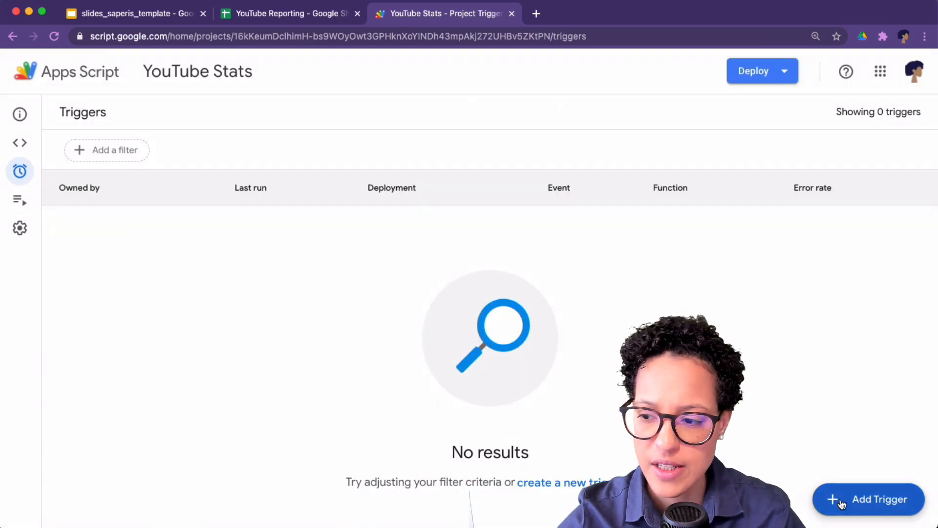
Start a new trigger that runs the getStats function
click(869, 499)
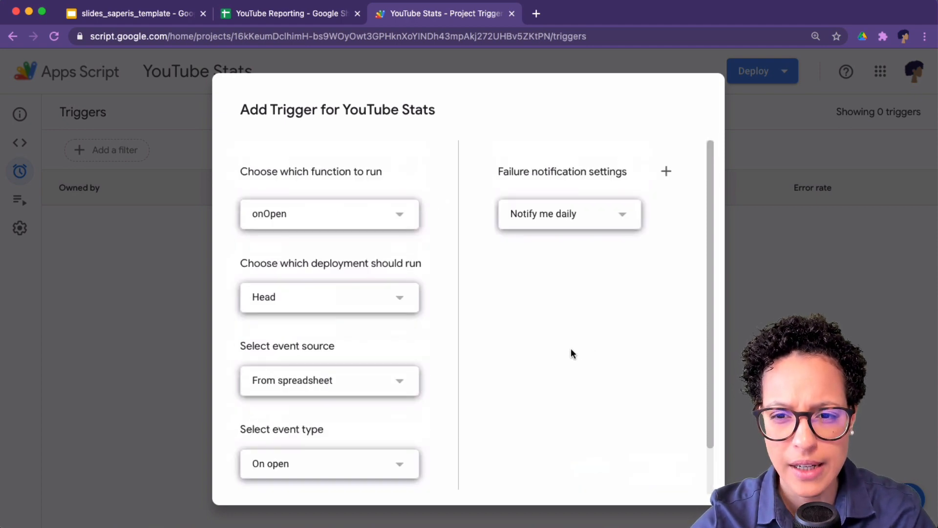
mouse_move(382, 214)
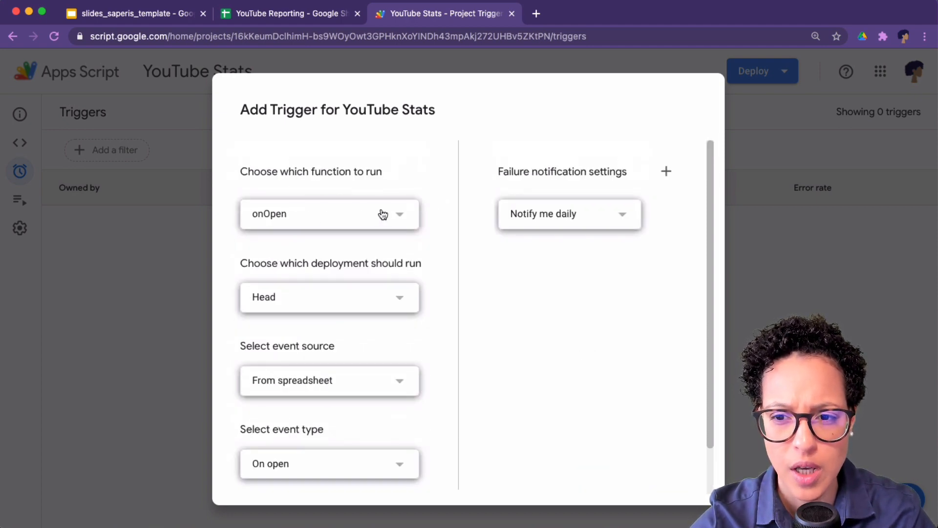
click(329, 213)
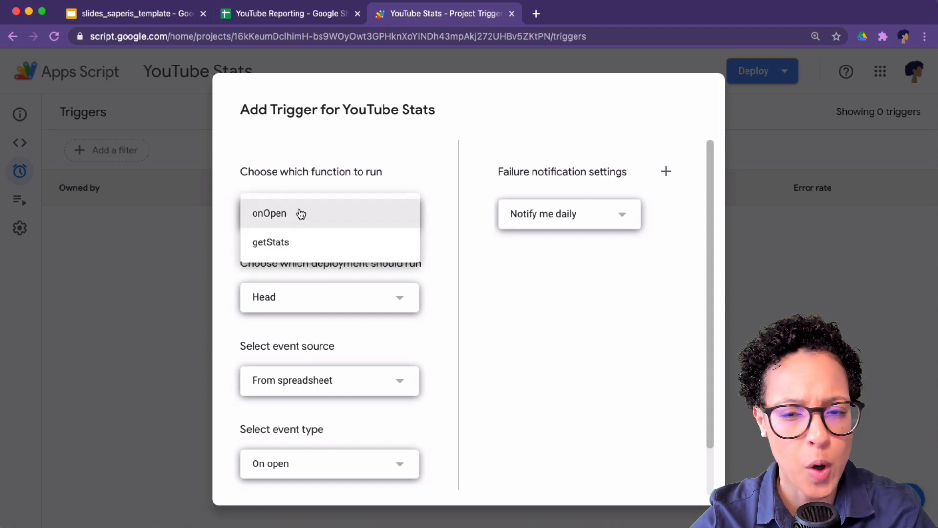
click(270, 242)
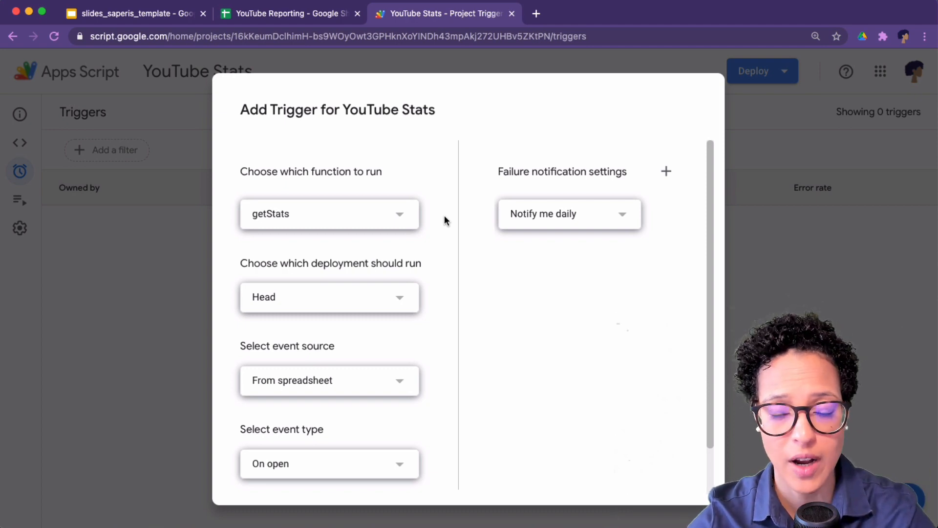
mouse_move(440, 313)
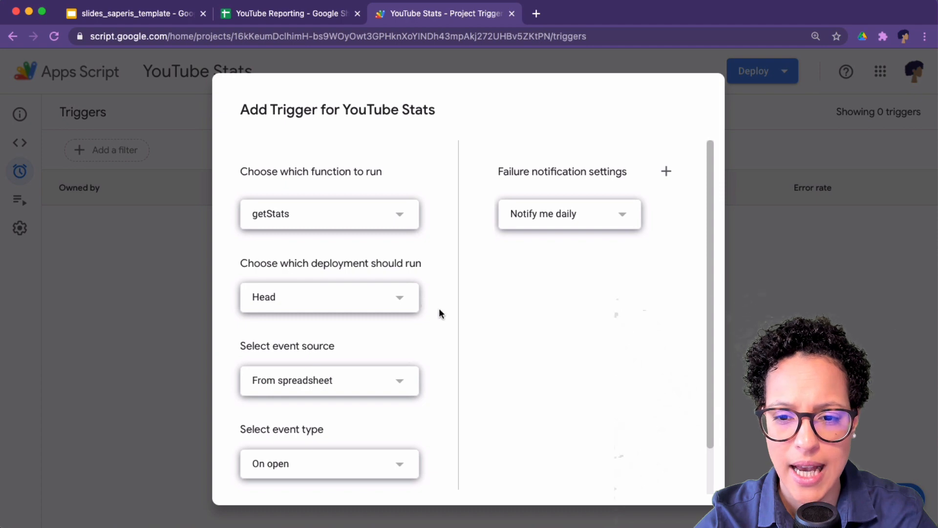
Make the trigger time-driven with a day timer between 9pm and 10pm
scroll(down, 3)
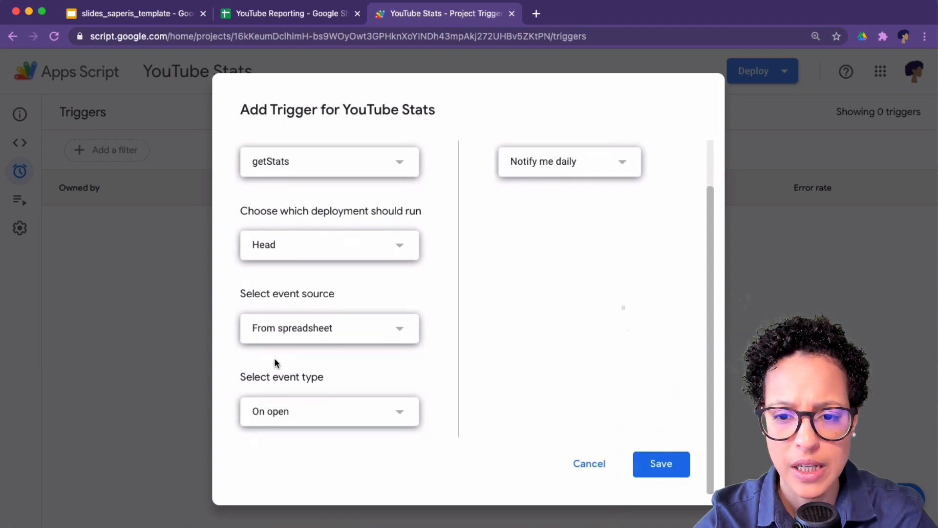
mouse_move(394, 333)
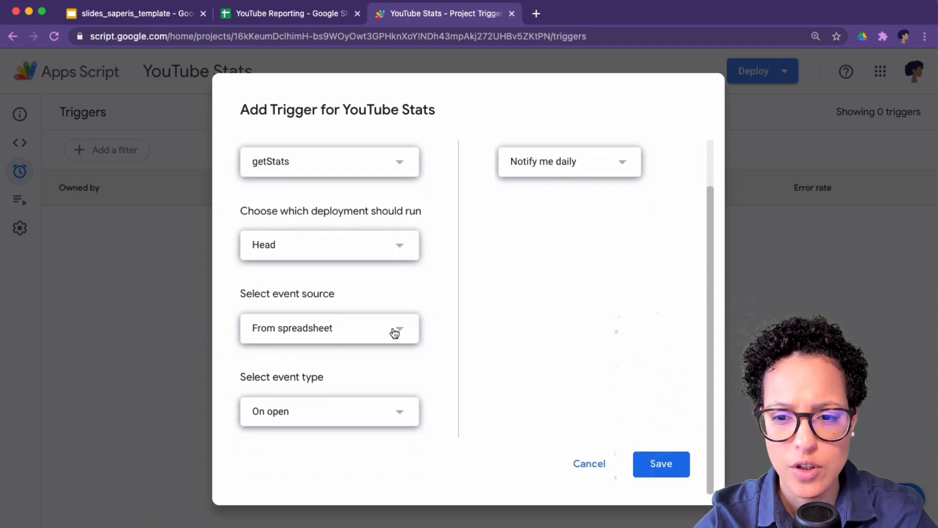
click(329, 327)
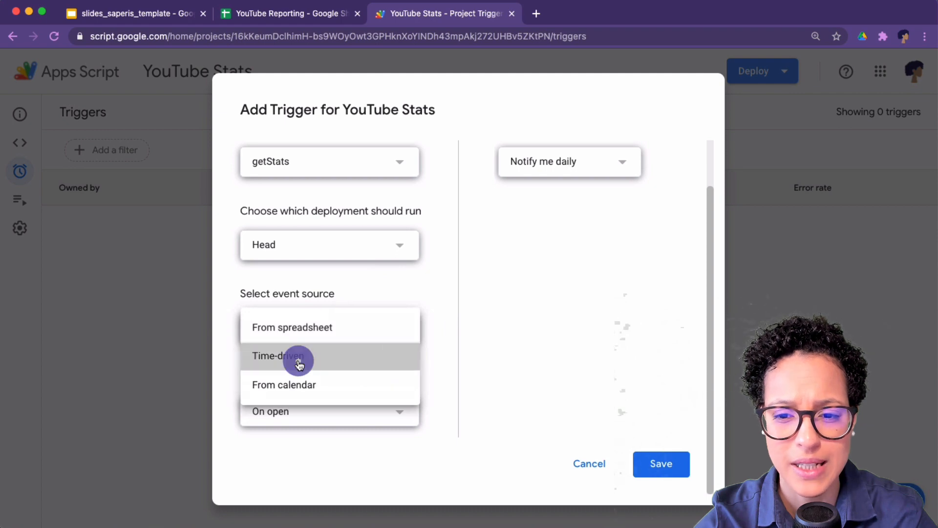
click(277, 355)
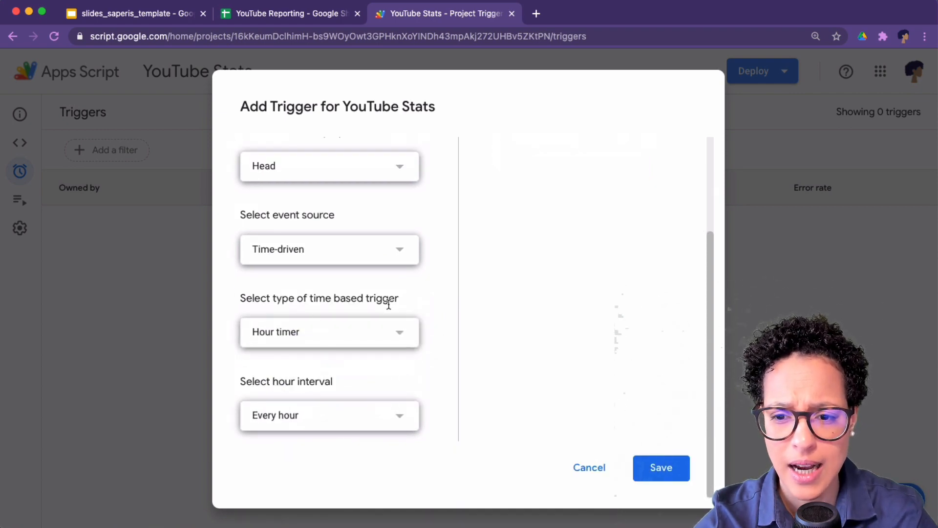
click(329, 331)
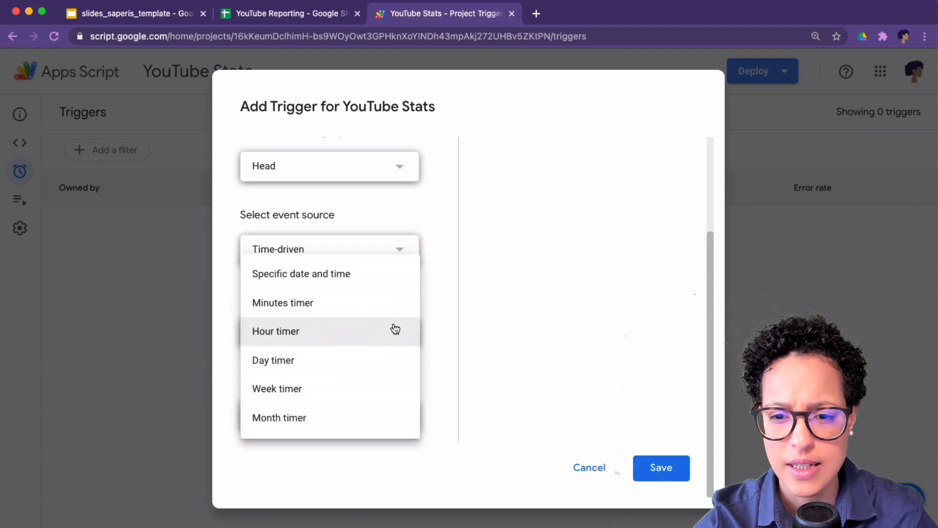
click(273, 359)
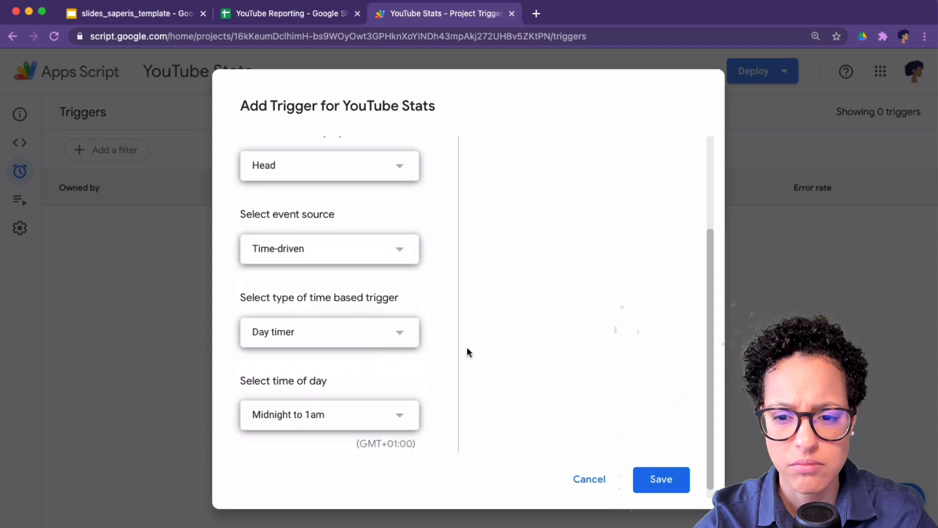
click(329, 413)
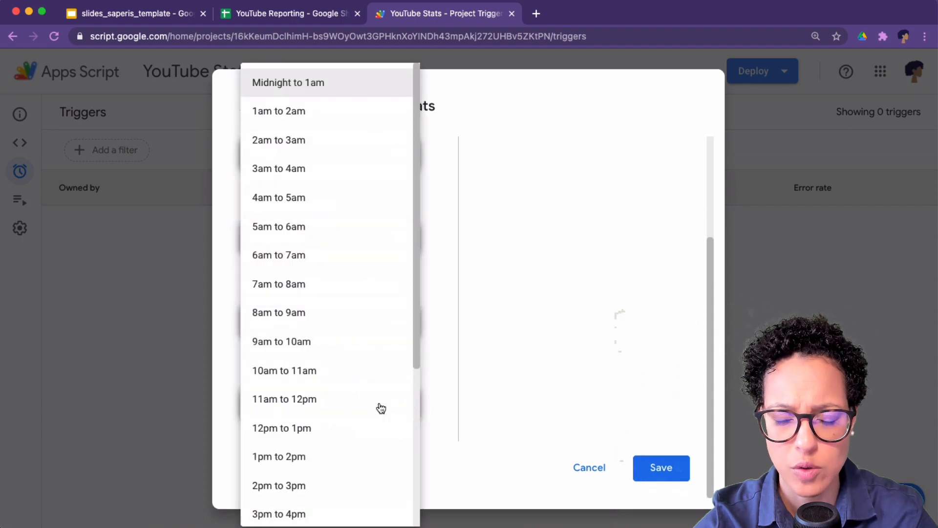
scroll(down, 3)
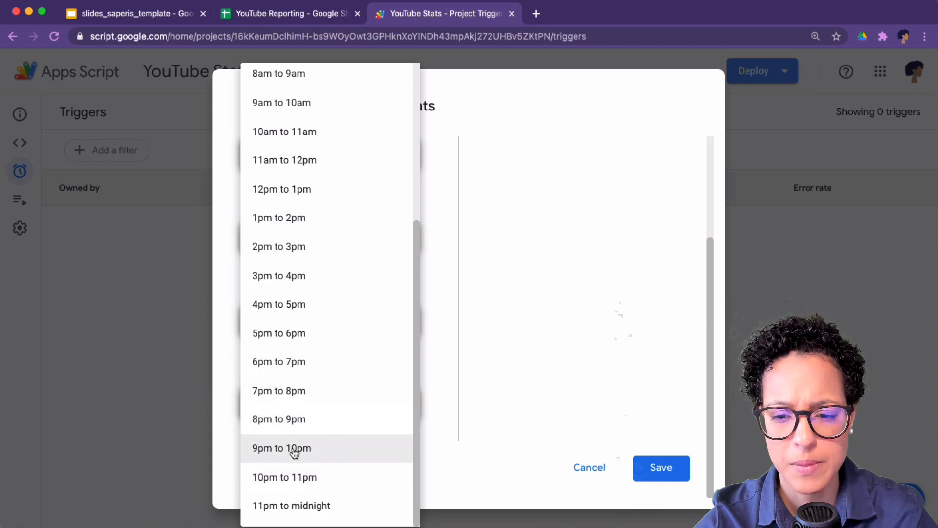
click(281, 448)
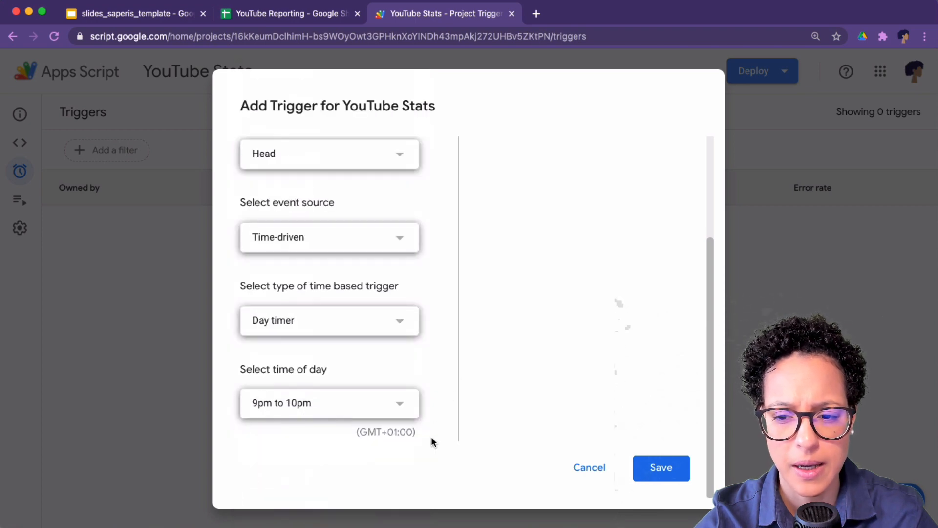
mouse_move(419, 375)
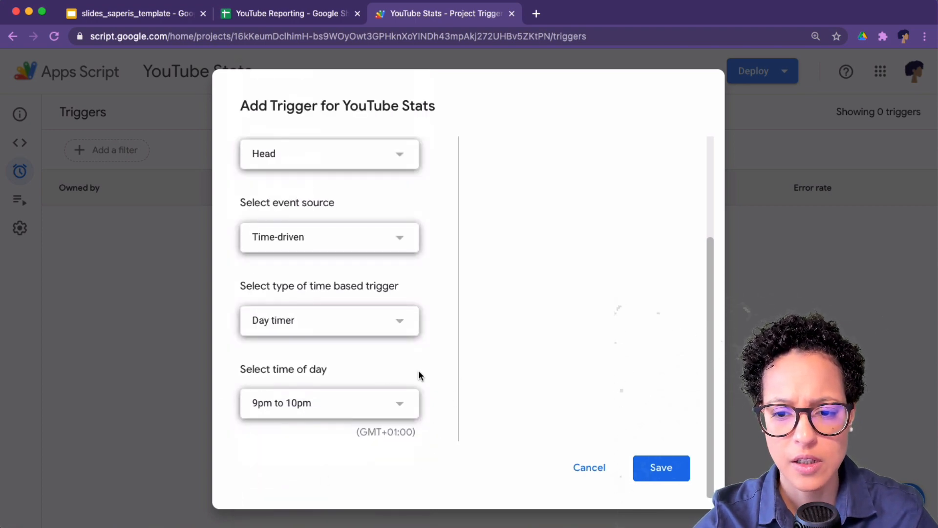
mouse_move(432, 435)
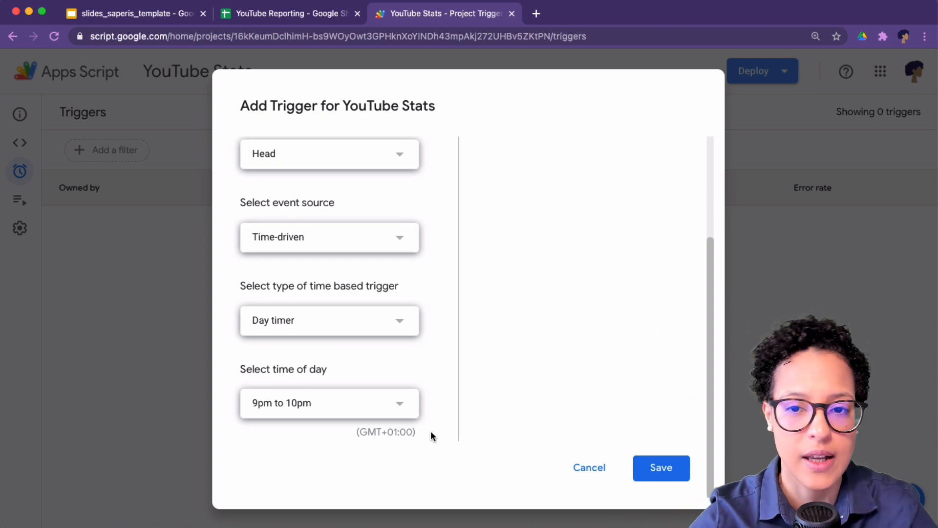
scroll(up, 3)
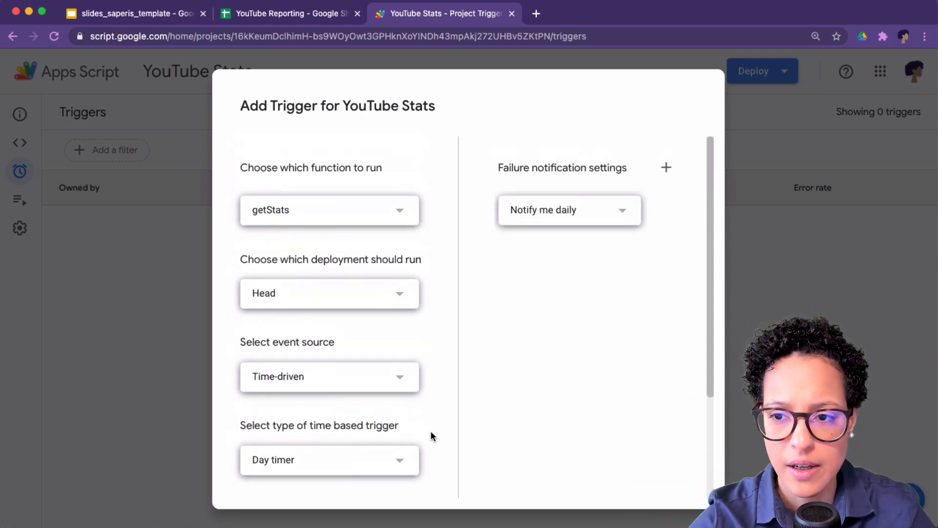
scroll(down, 3)
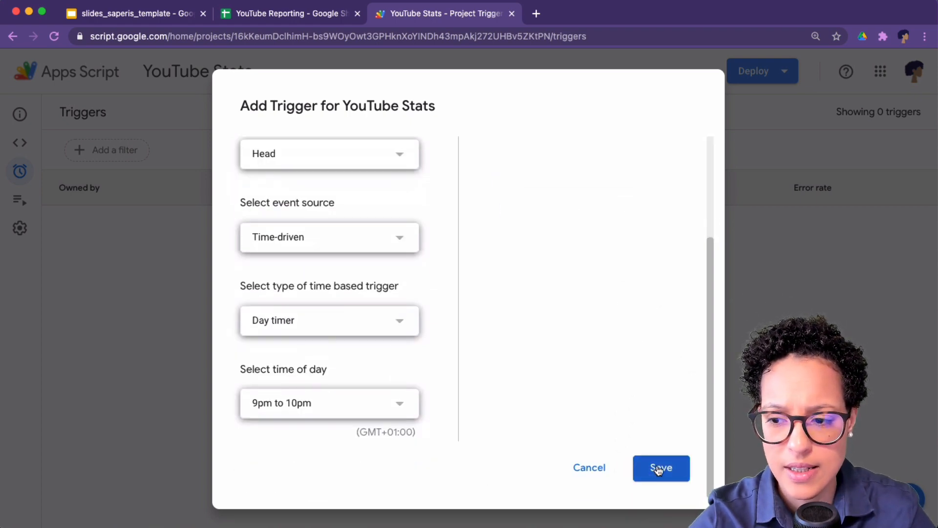
mouse_move(456, 394)
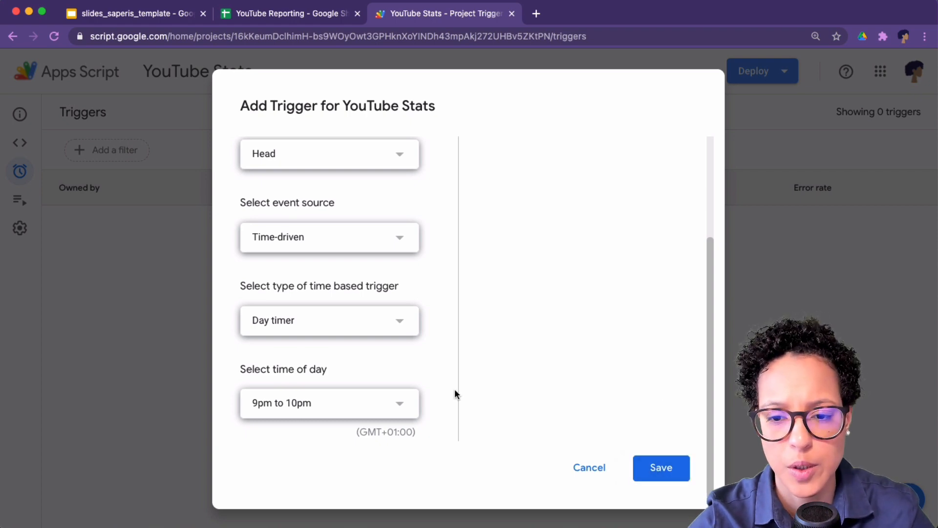
mouse_move(442, 418)
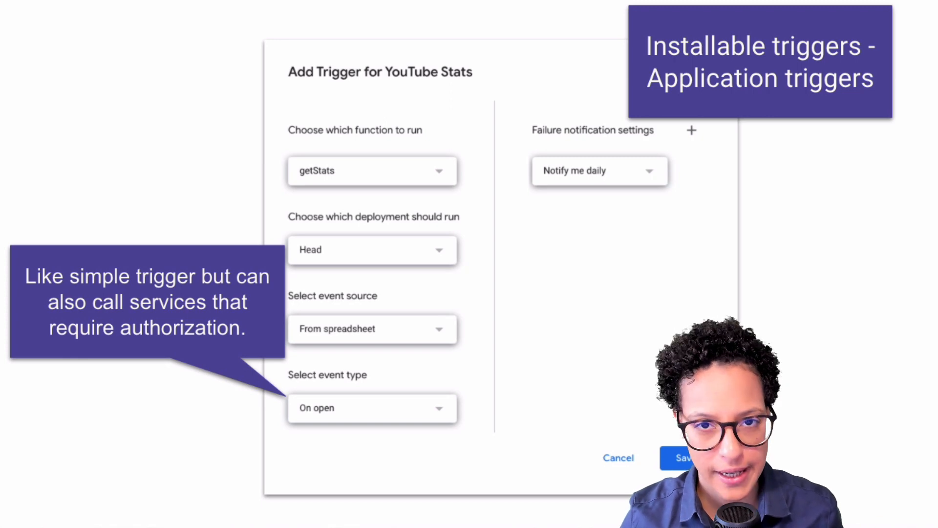
mouse_move(375, 446)
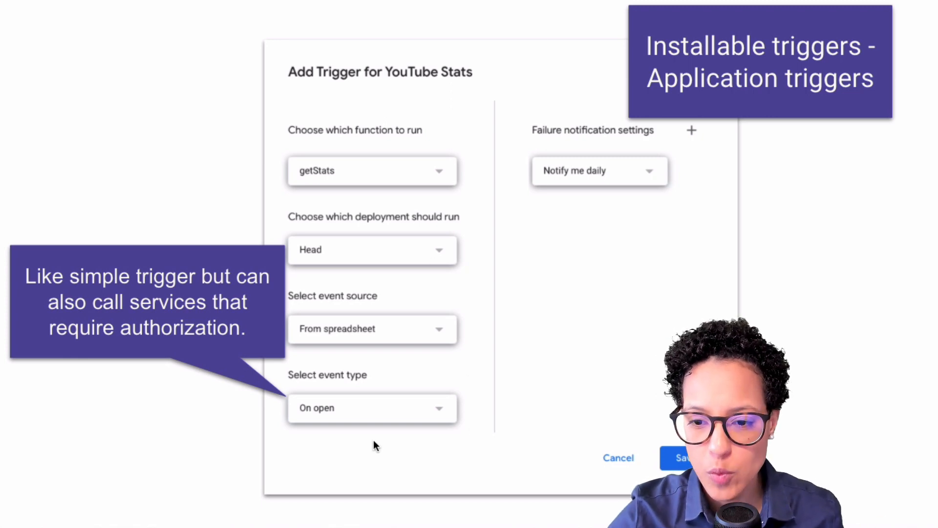